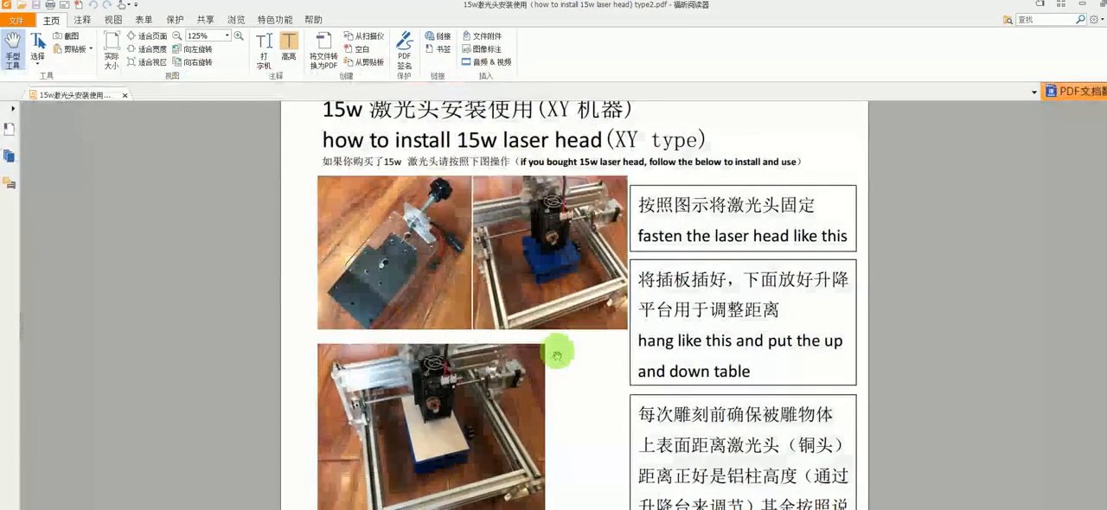
# Scroll through the 15W laser head installation guide to the focus pillar section.
pyautogui.scroll(3)
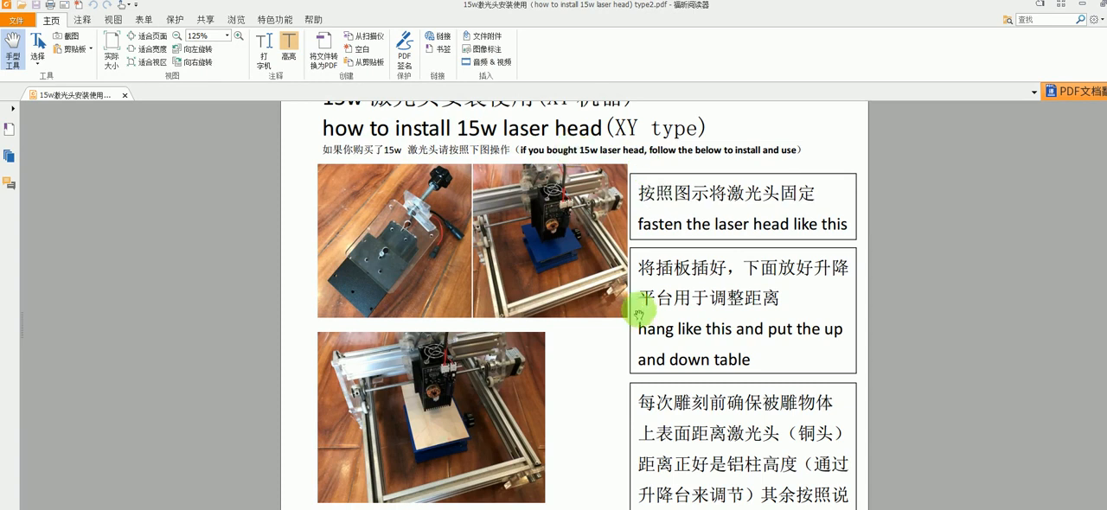
pyautogui.scroll(-3)
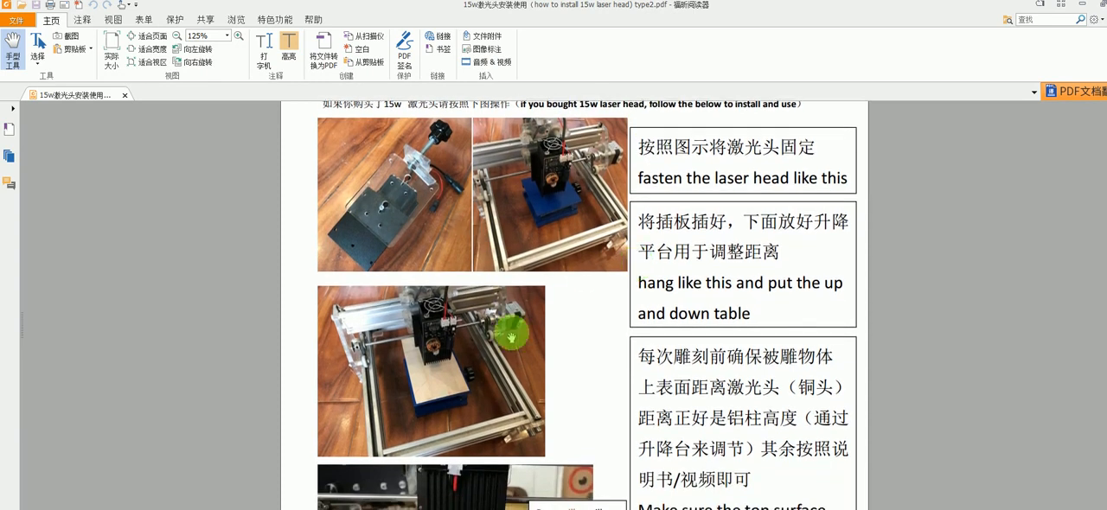
pyautogui.scroll(-3)
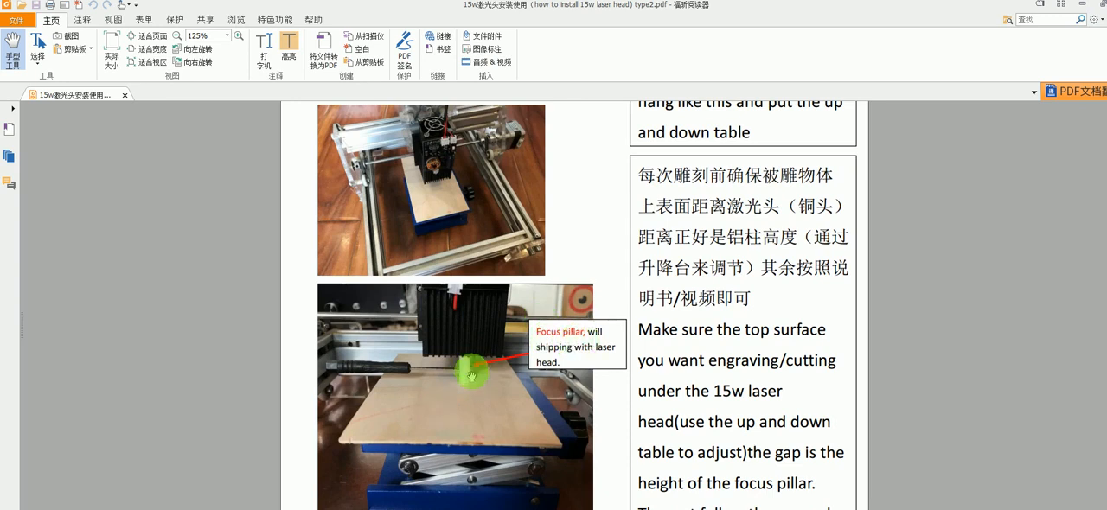
pyautogui.moveTo(491, 369)
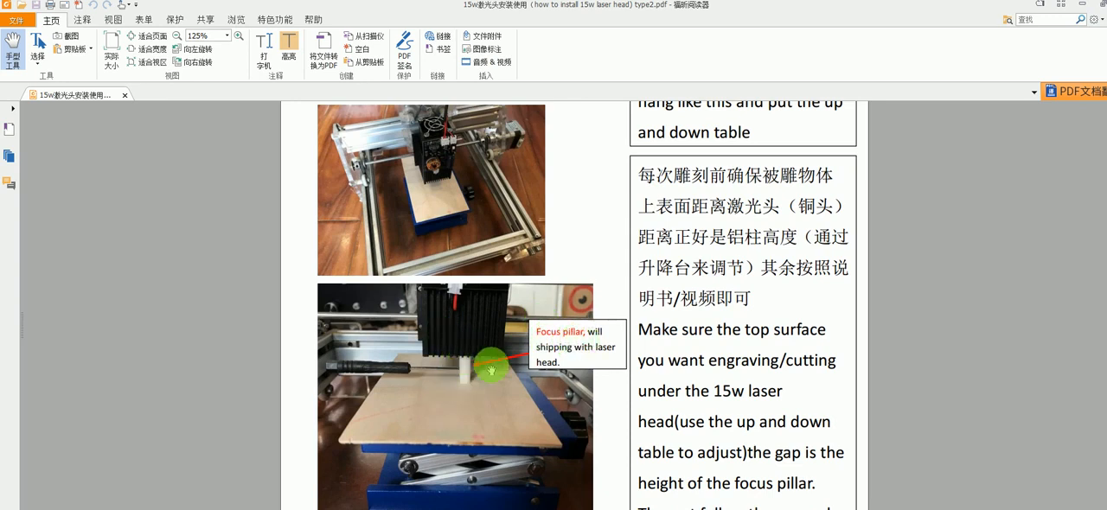
pyautogui.moveTo(449, 397)
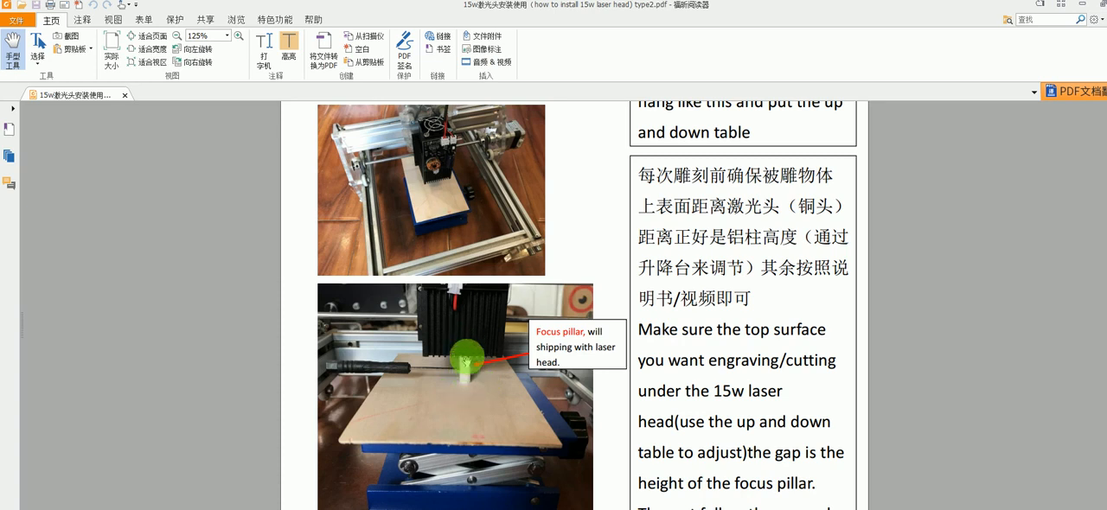
pyautogui.scroll(-3)
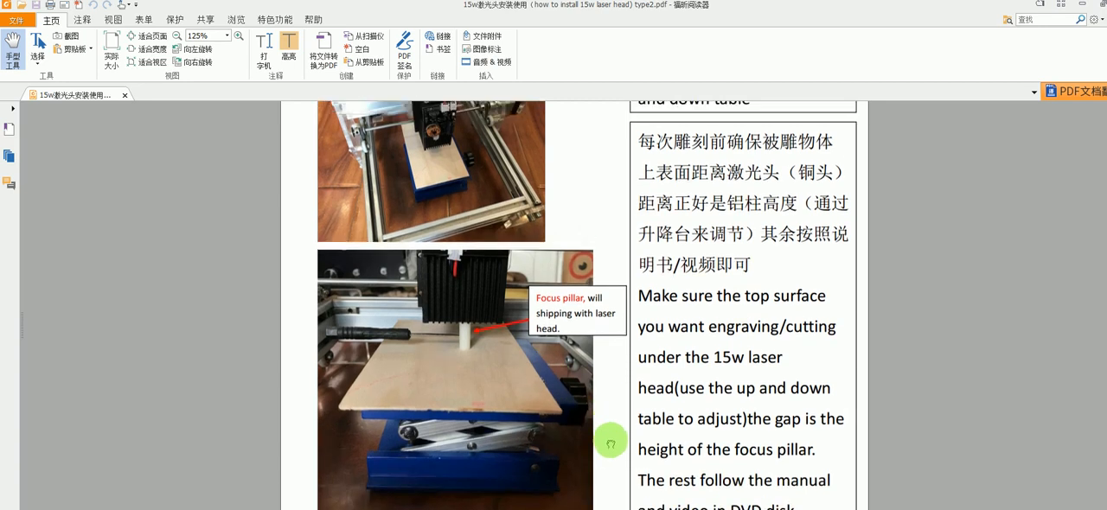
pyautogui.scroll(3)
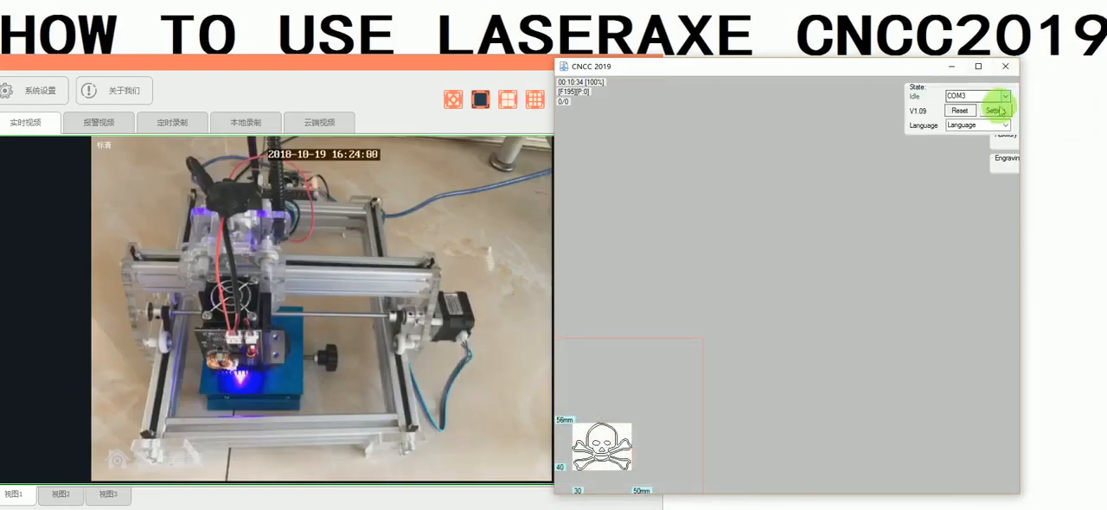
# Review pixel spacing, engraving speed 1500 and travel speed 2000, and choose laser model 15000.
pyautogui.click(996, 110)
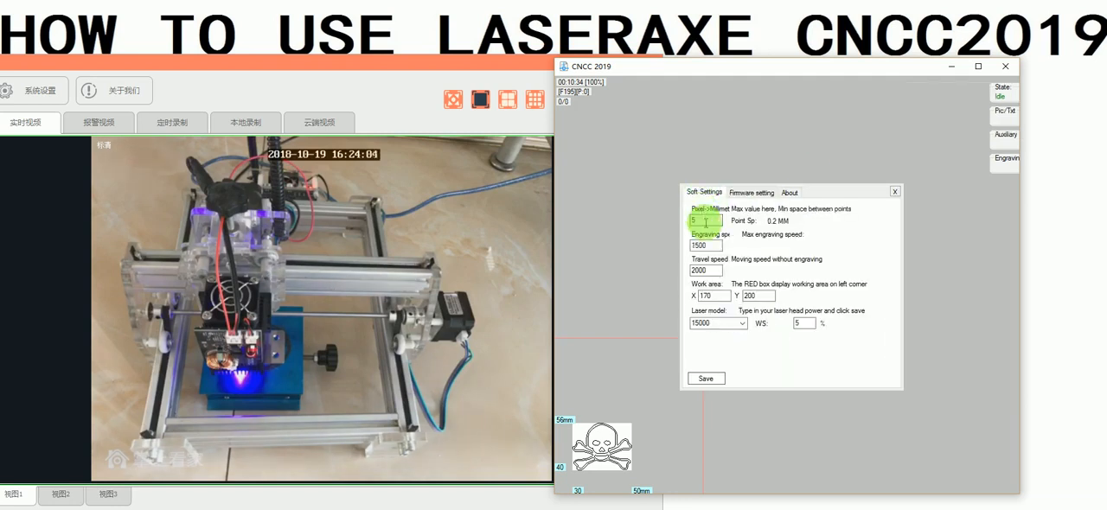
pyautogui.click(705, 246)
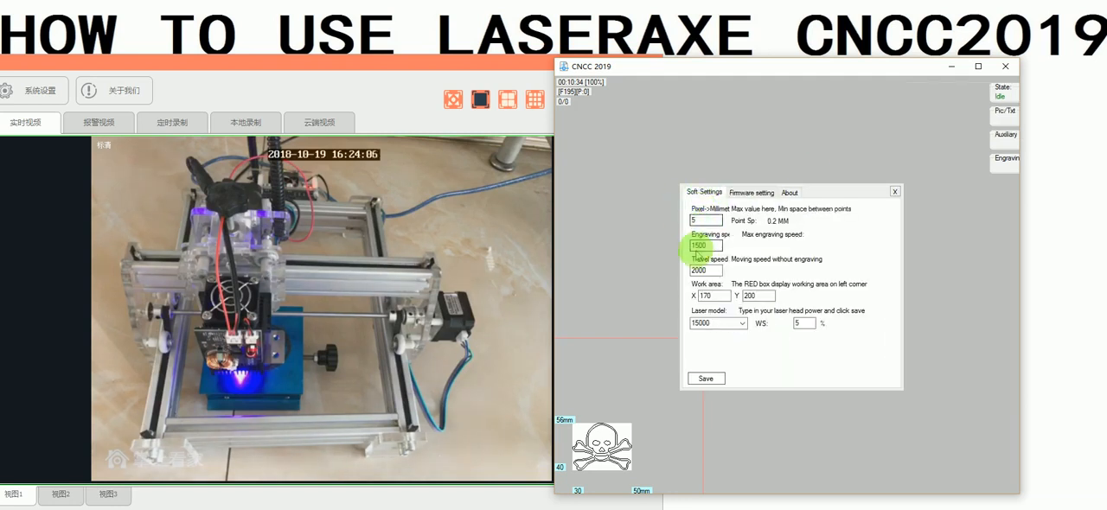
pyautogui.click(705, 246)
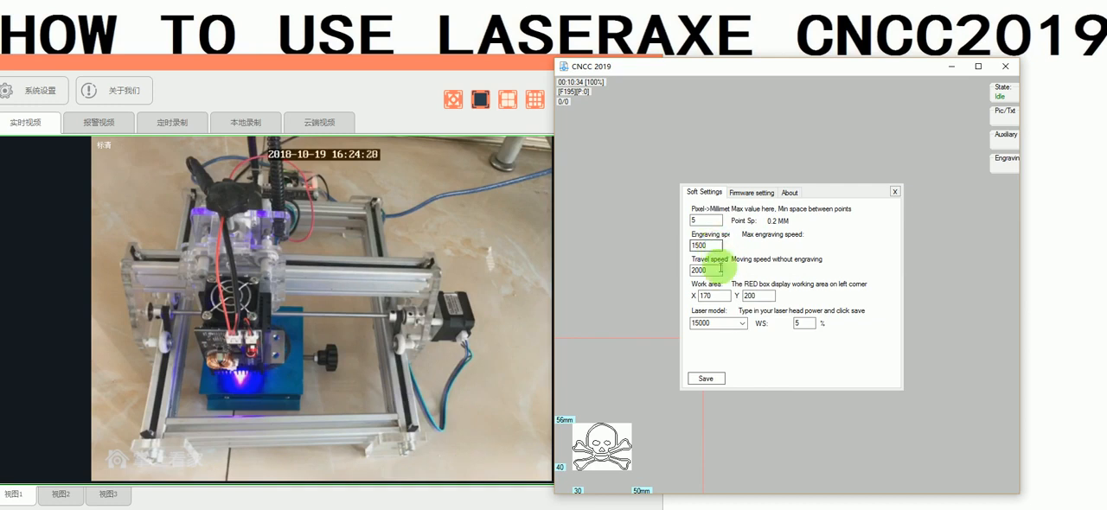
pyautogui.moveTo(739, 266)
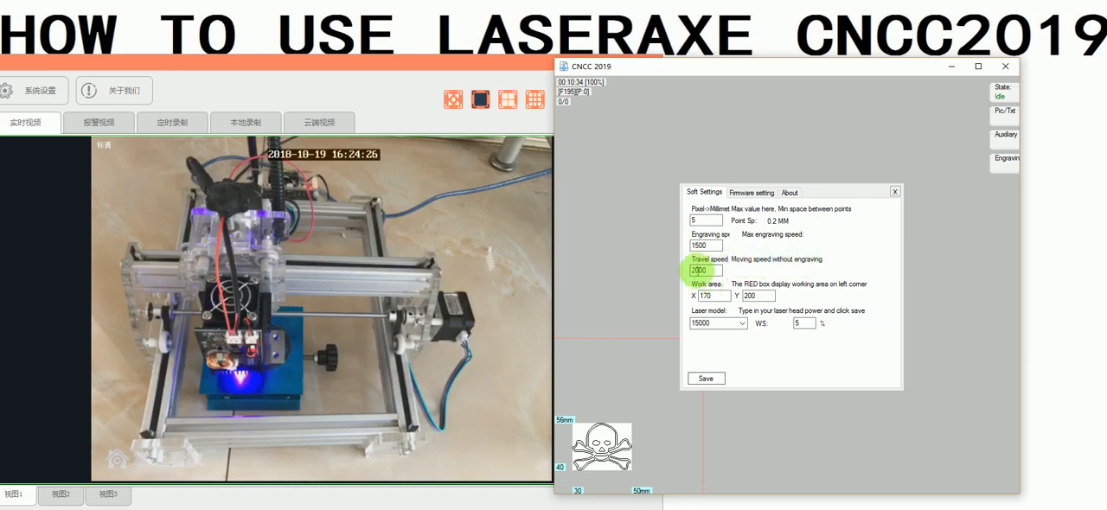
pyautogui.click(709, 296)
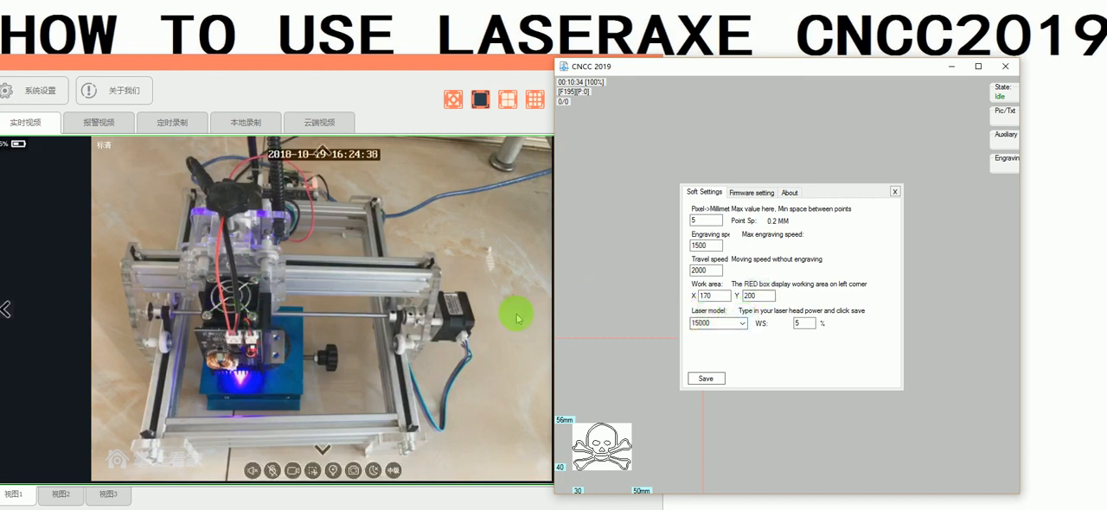
pyautogui.click(741, 323)
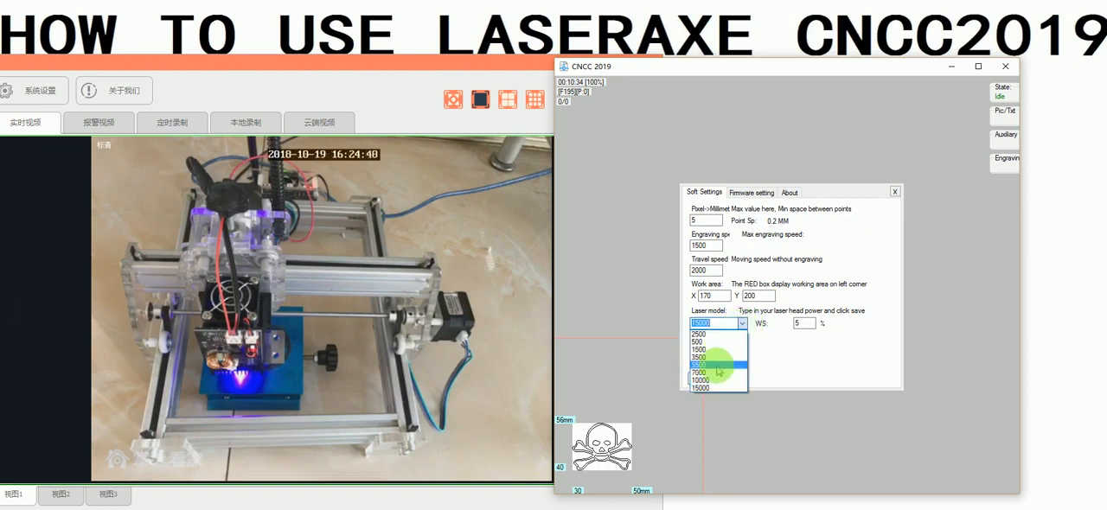
pyautogui.click(700, 366)
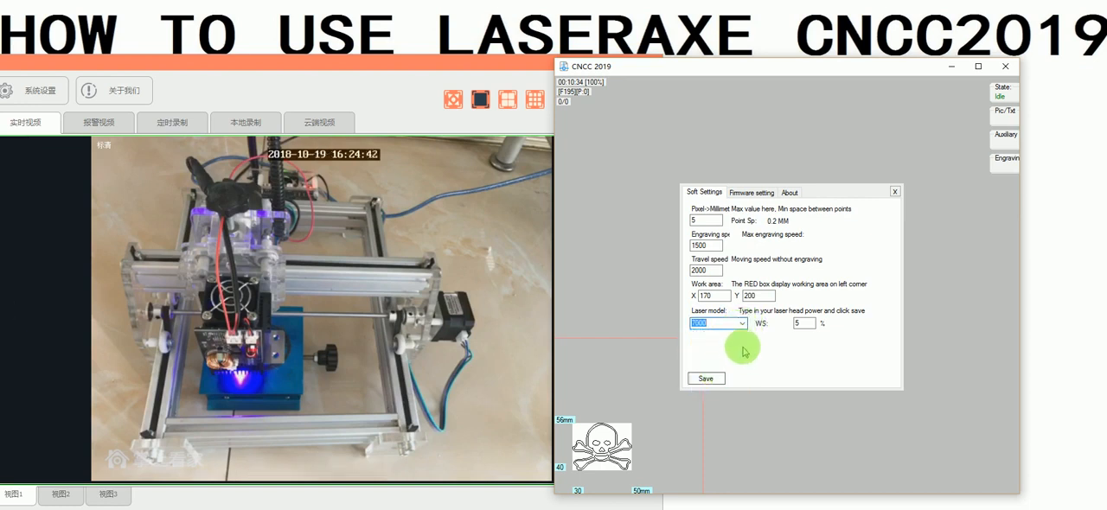
pyautogui.moveTo(726, 343)
pyautogui.write('15000')
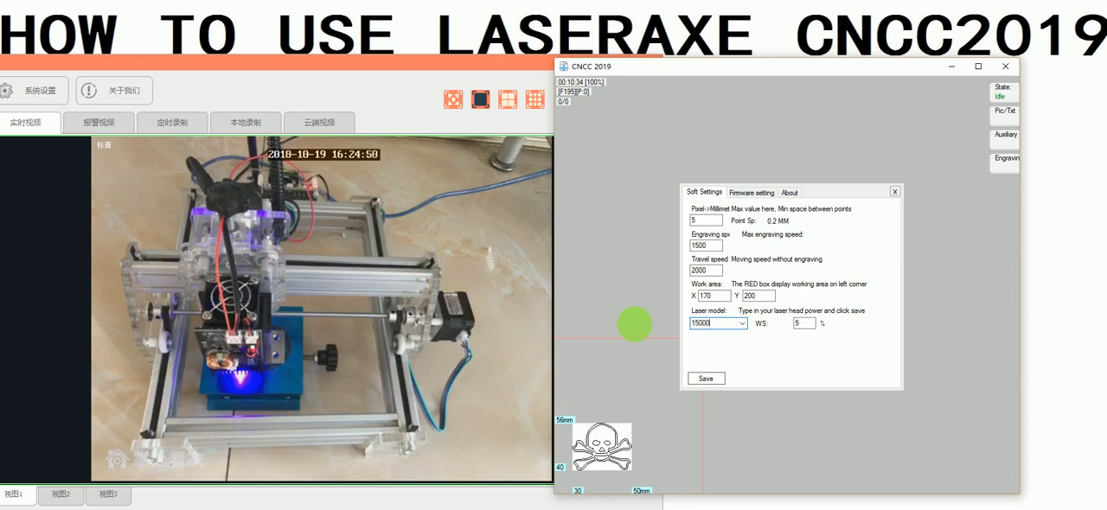
pyautogui.click(741, 323)
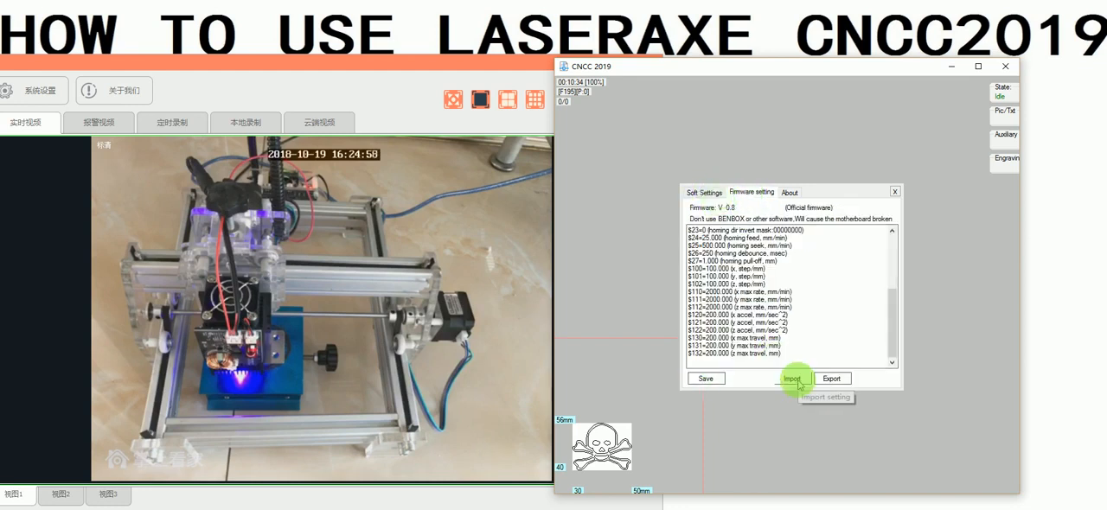
# Import firmware settings by choosing the Square settings file.
pyautogui.click(791, 378)
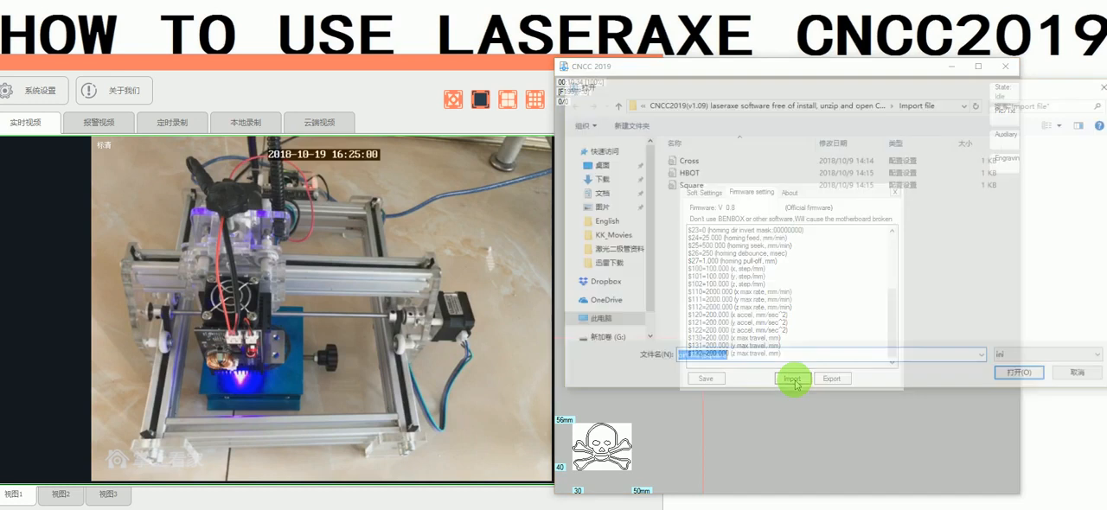
pyautogui.click(792, 377)
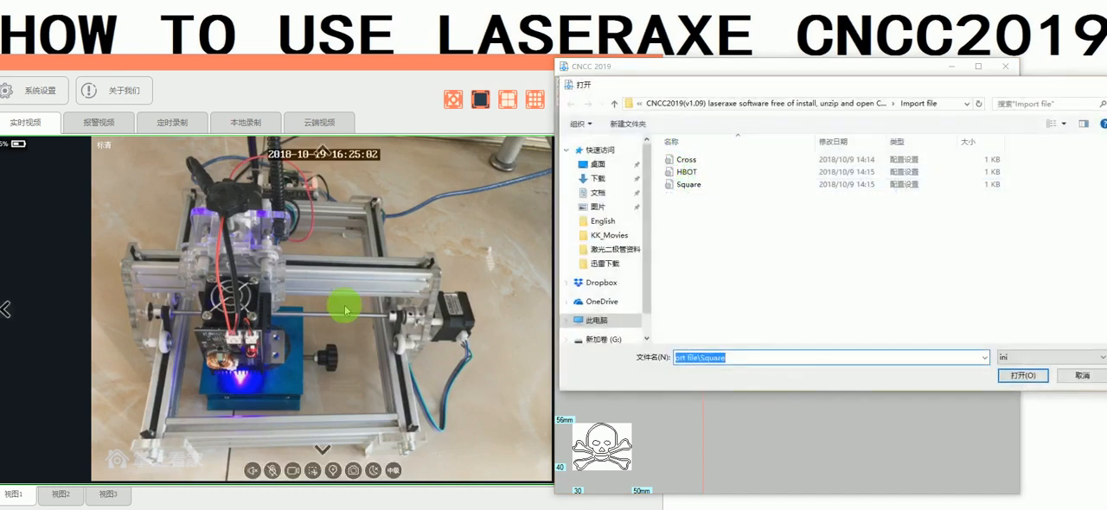
pyautogui.moveTo(646, 214)
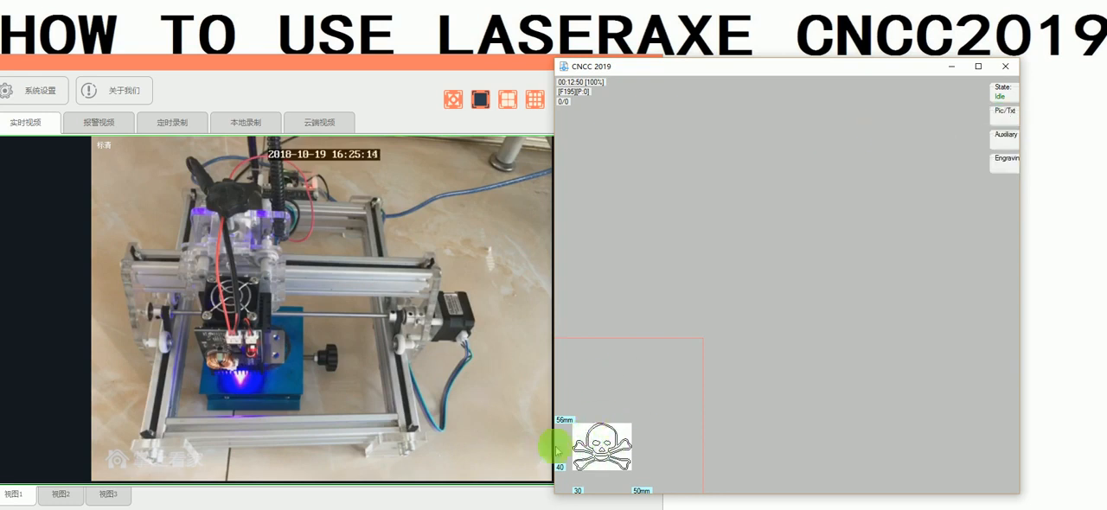
# Show the Engraving panel and run the Range boundary check twice on the machine.
pyautogui.click(1004, 158)
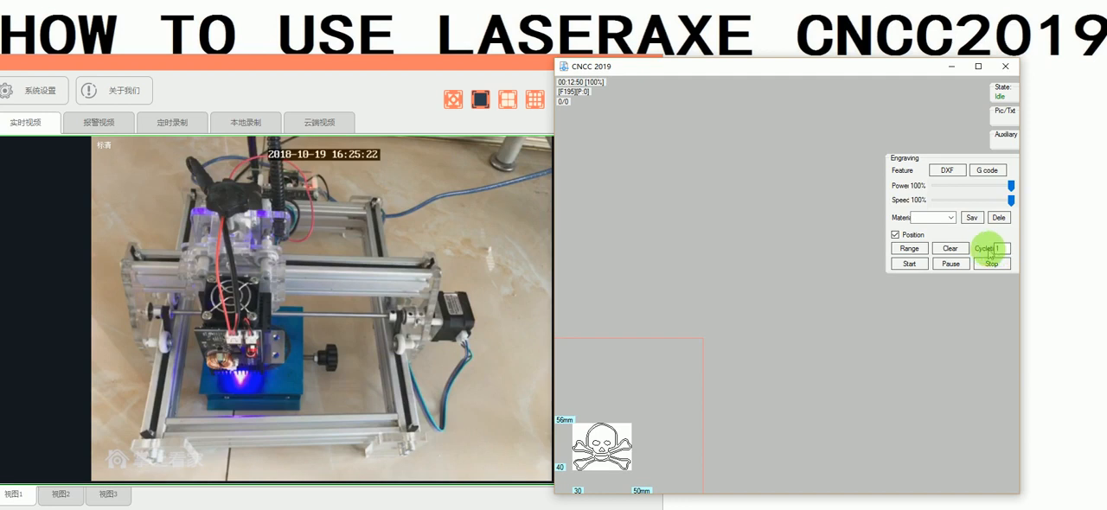
pyautogui.moveTo(988, 248)
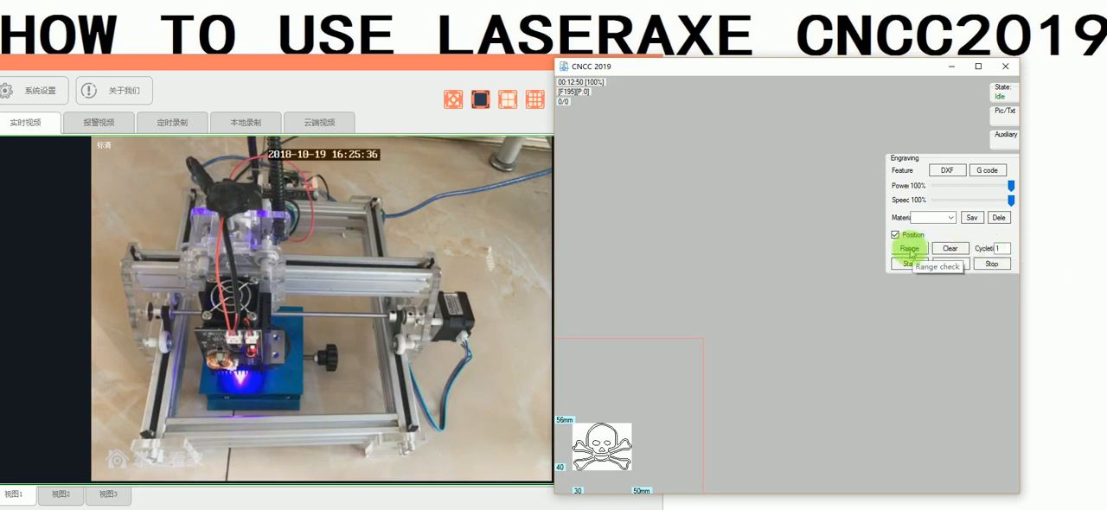
pyautogui.click(908, 264)
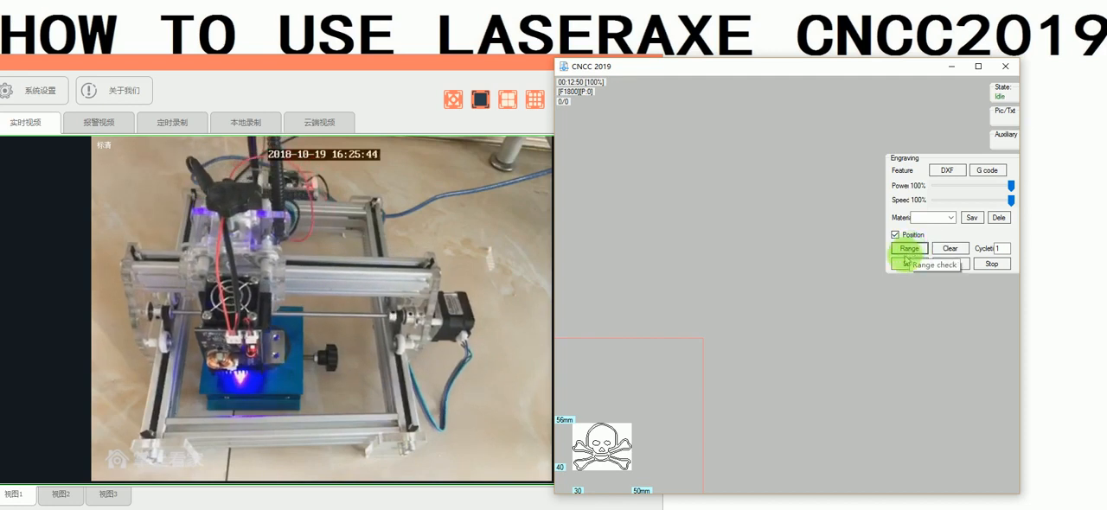
pyautogui.click(932, 264)
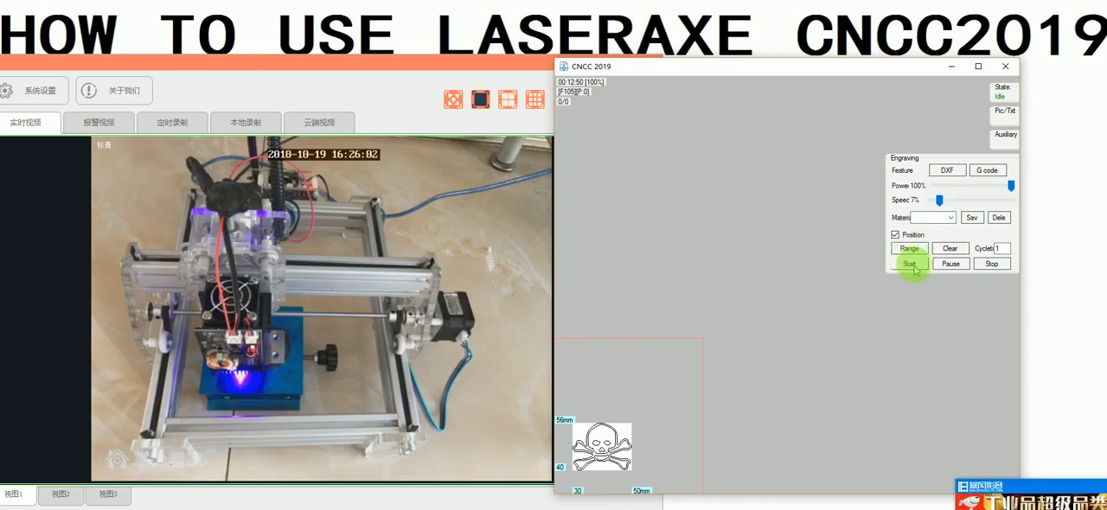
# Reopen the Engraving panel, start the skull engraving job, then hide the panel.
pyautogui.click(910, 264)
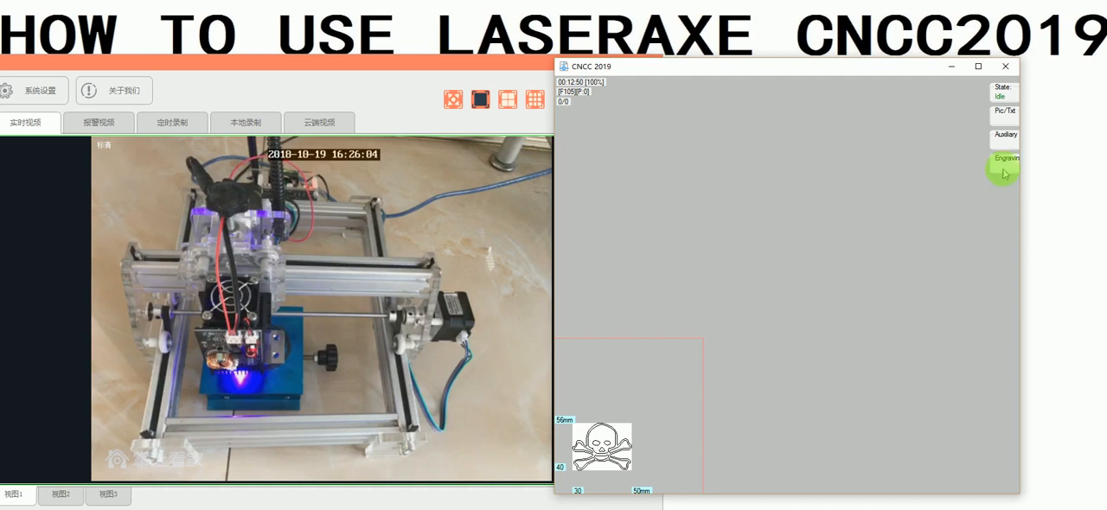
pyautogui.click(1004, 158)
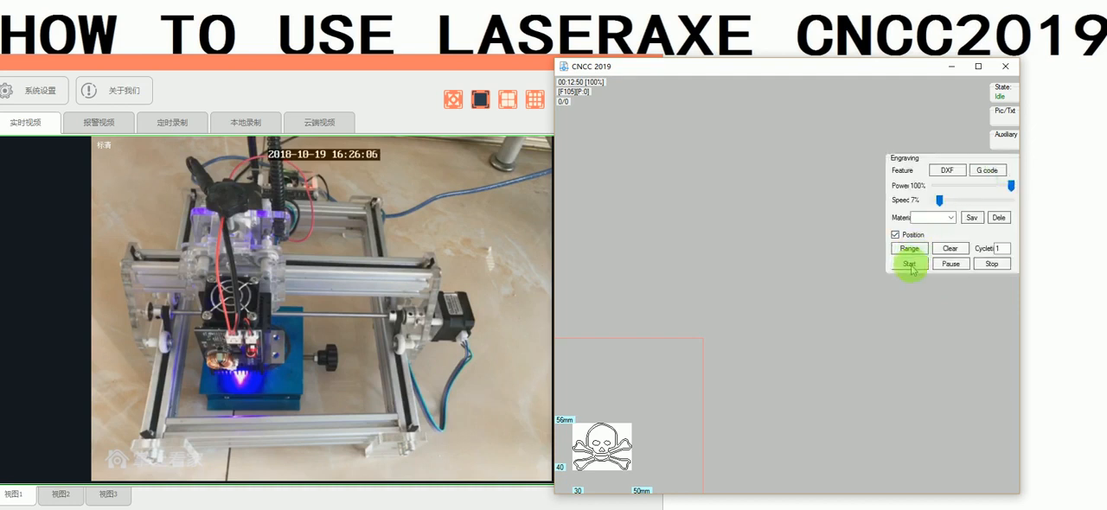
pyautogui.click(907, 264)
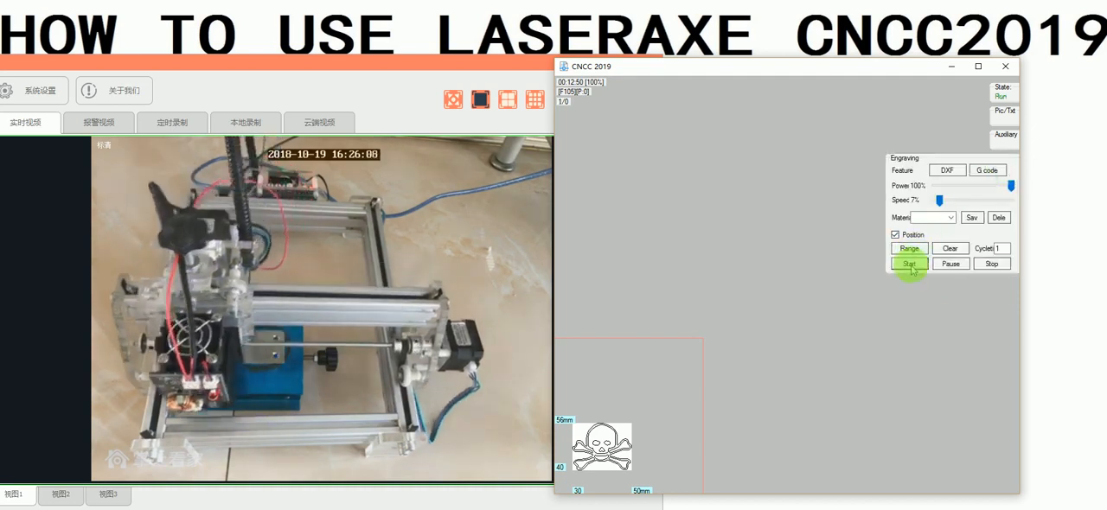
pyautogui.click(908, 263)
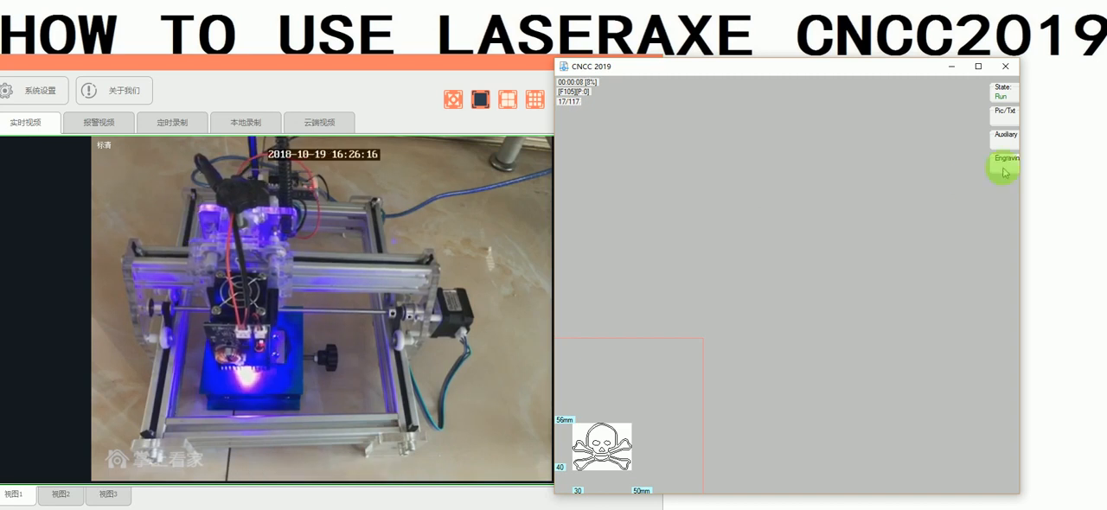
pyautogui.click(1004, 158)
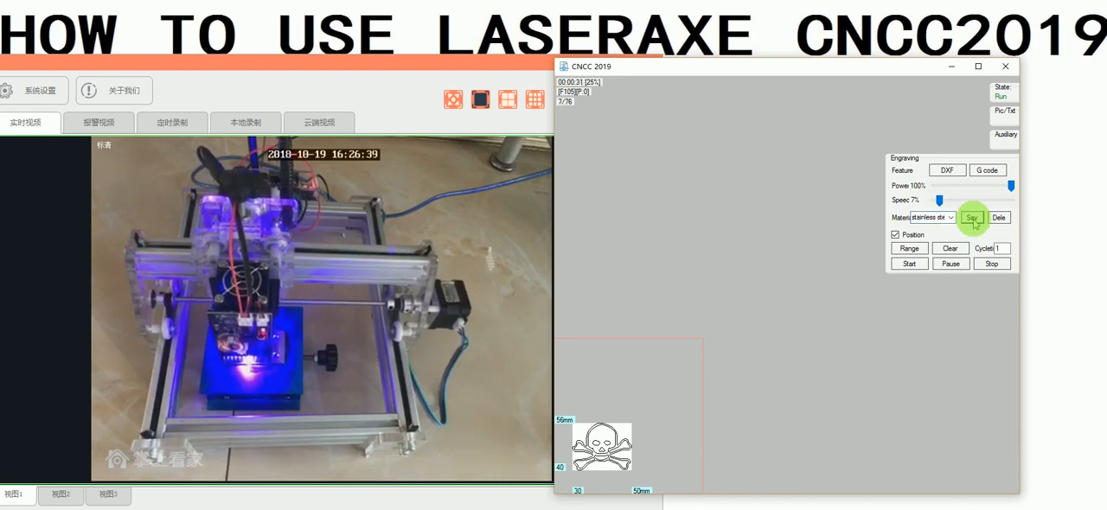
# Store the current settings under the 'stainless steel' material name with Sav.
pyautogui.click(927, 217)
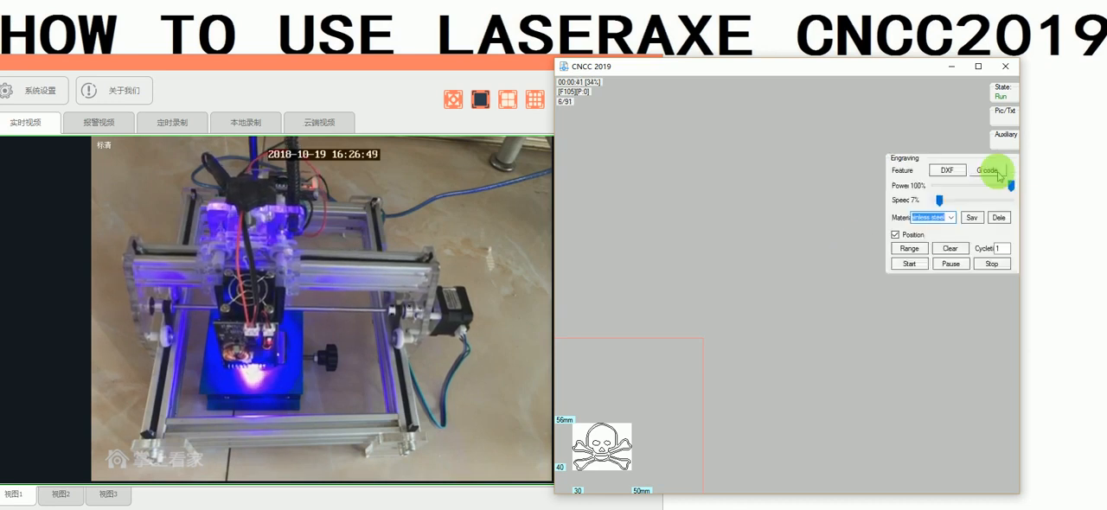
pyautogui.moveTo(991, 170)
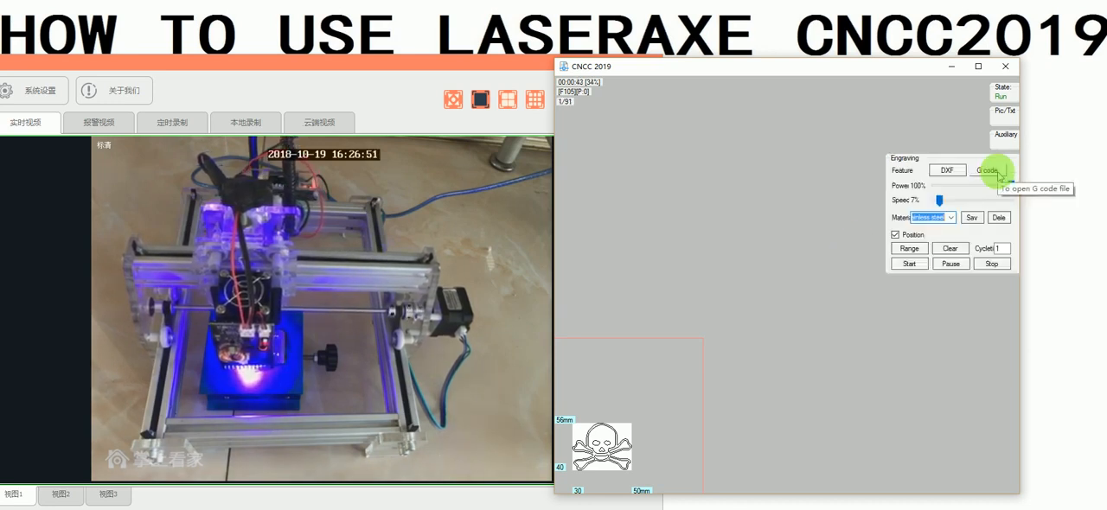